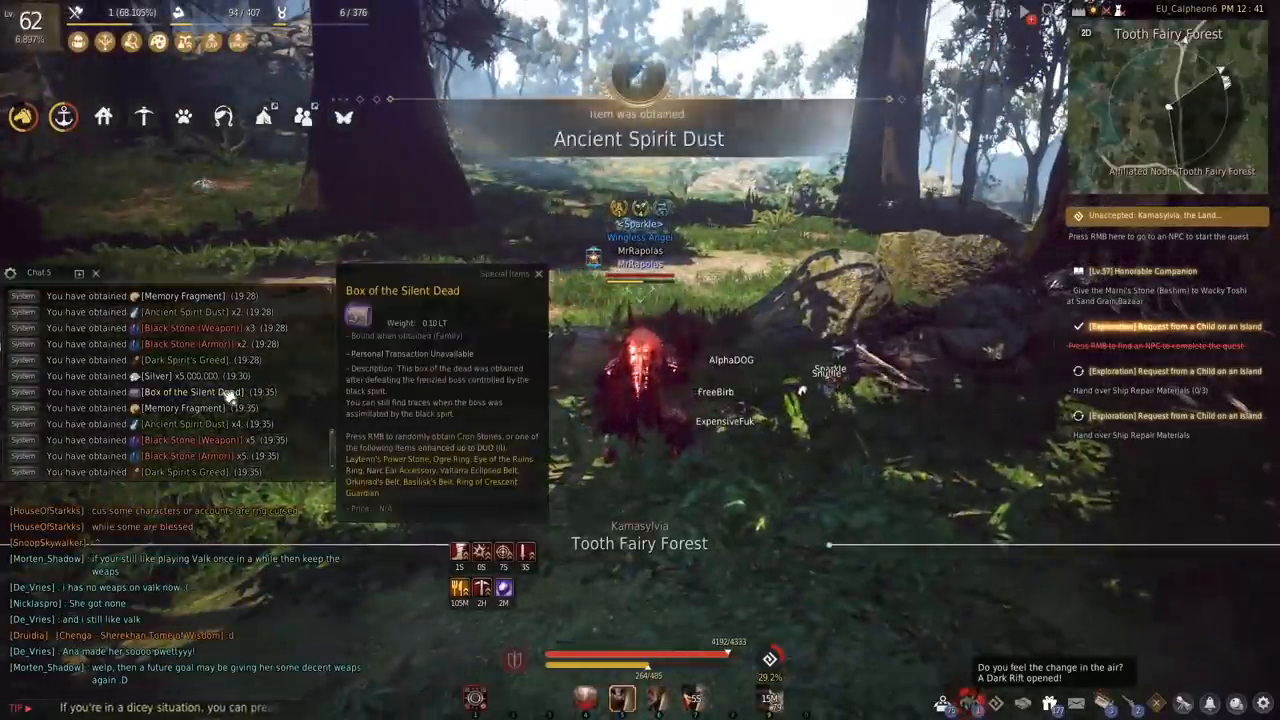
# - Bring up the inventory while sailing near Margoria
pyautogui.press('i')
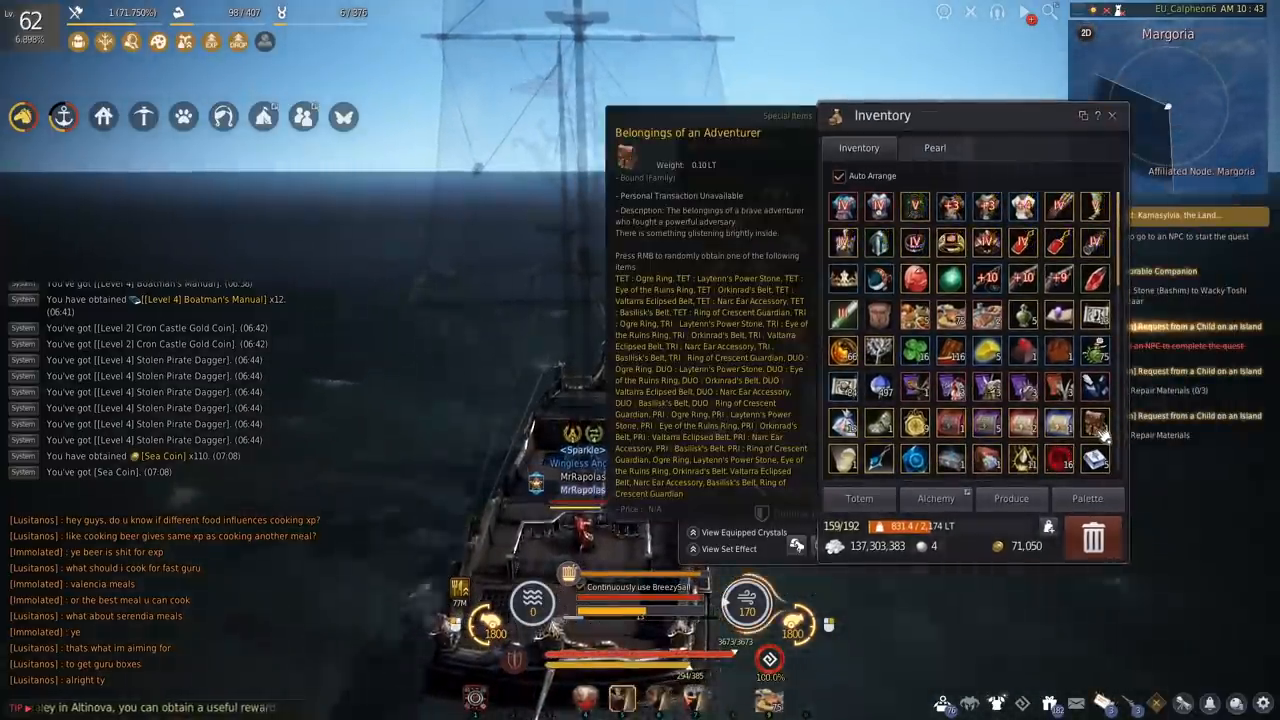
# - Close the inventory before bringing up the ocean barter information list
pyautogui.click(1112, 114)
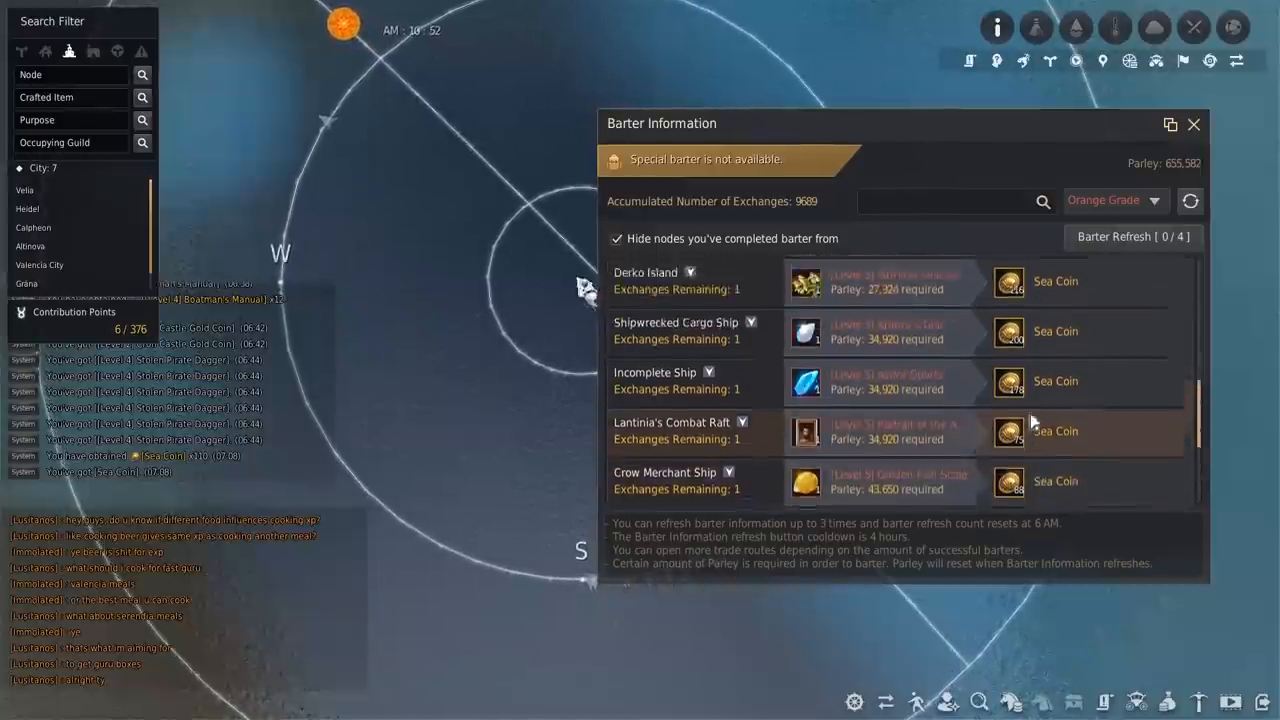
# - Close the barter information and menu, then sail on to Lantinia's Combat Raft
pyautogui.click(1192, 124)
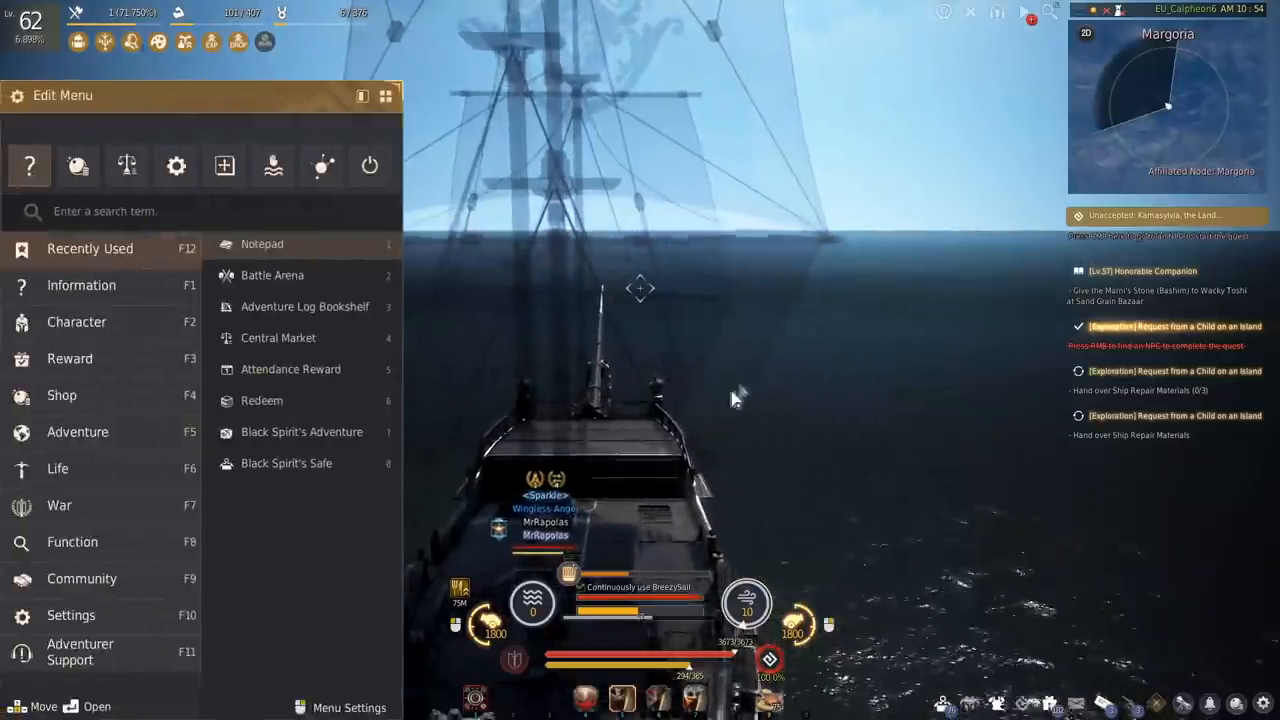
pyautogui.press('Escape')
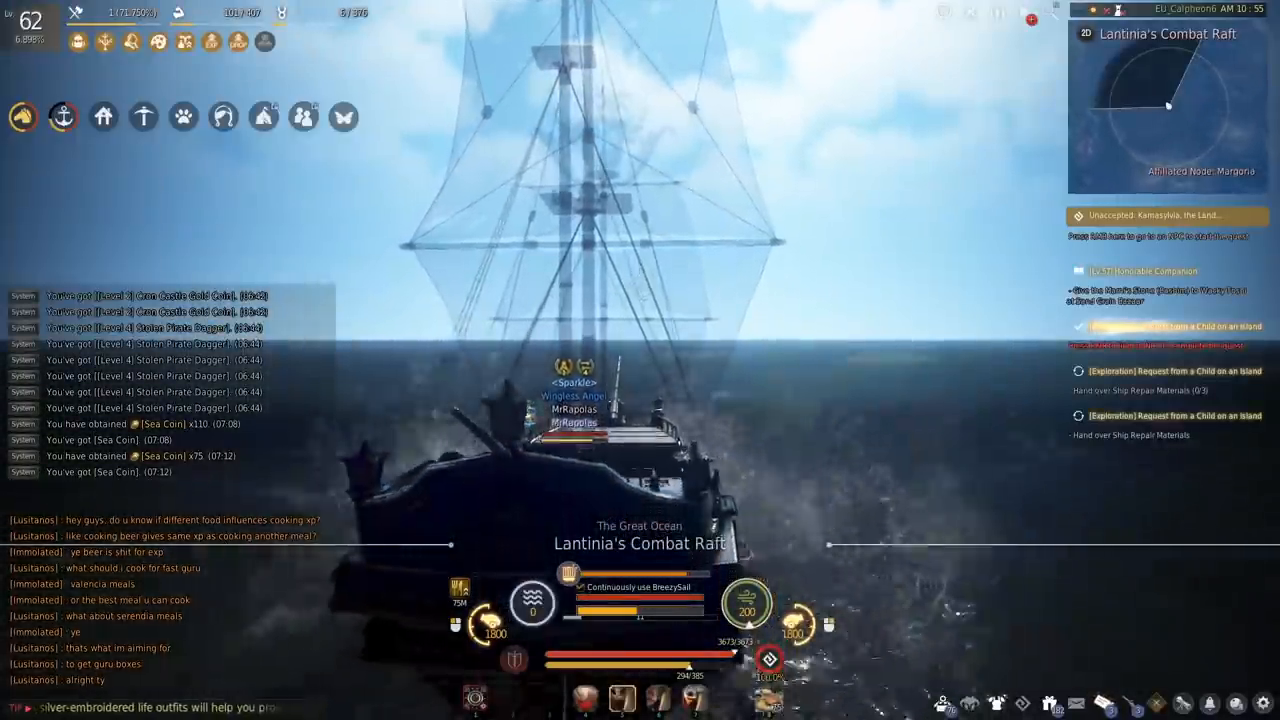
# - Complete the barter at the ship and reopen the world map's Barter Information
pyautogui.press('m')
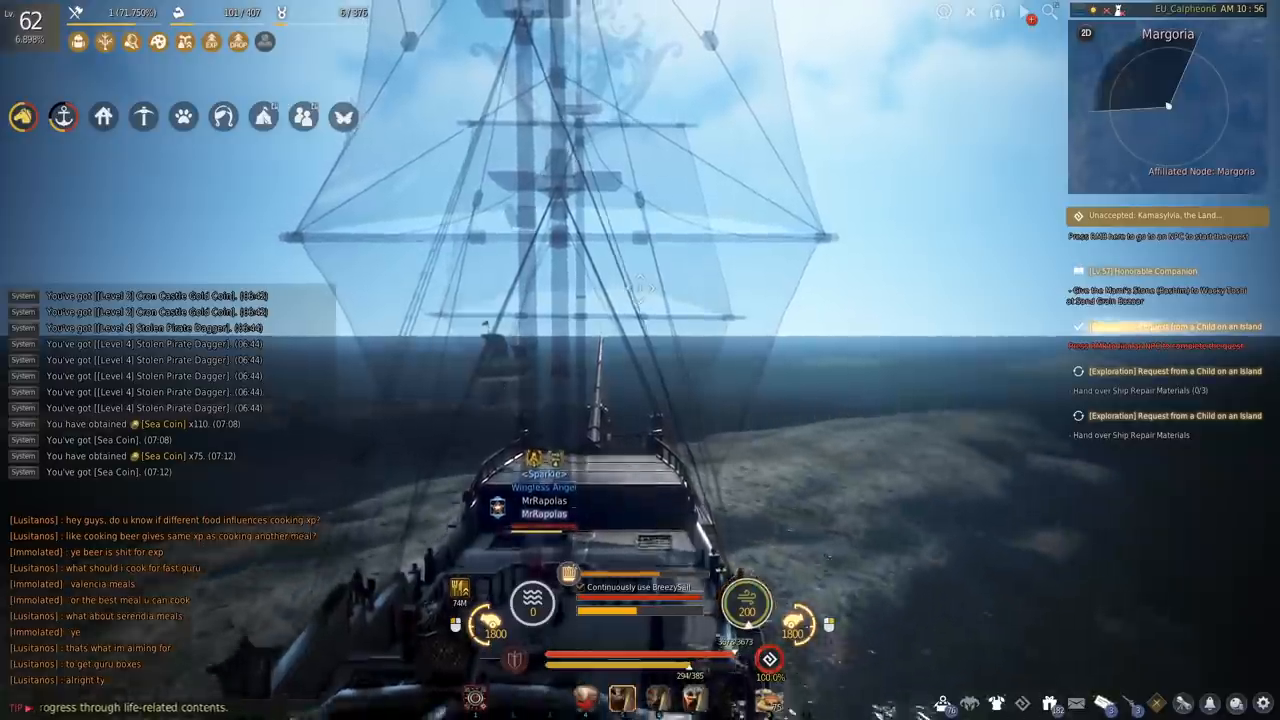
pyautogui.press('m')
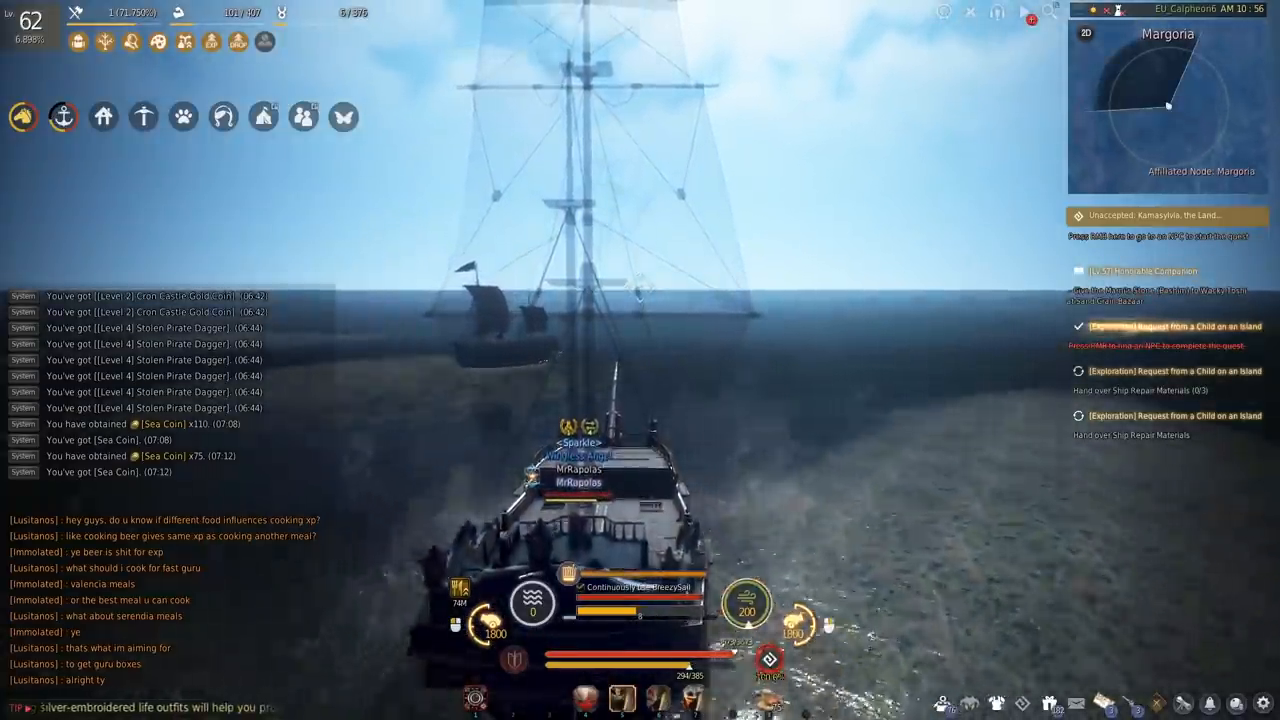
pyautogui.press('m')
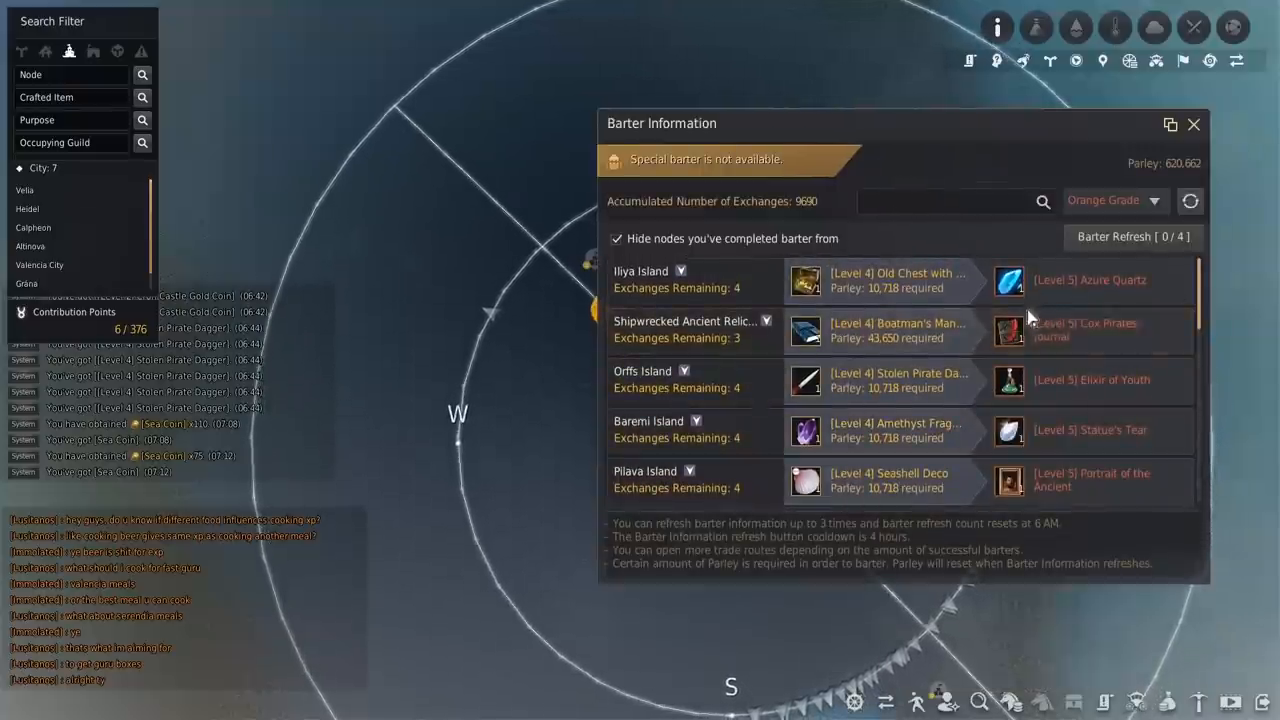
# - Close the barter information after the next exchange, heading to the Central Market
pyautogui.click(1192, 124)
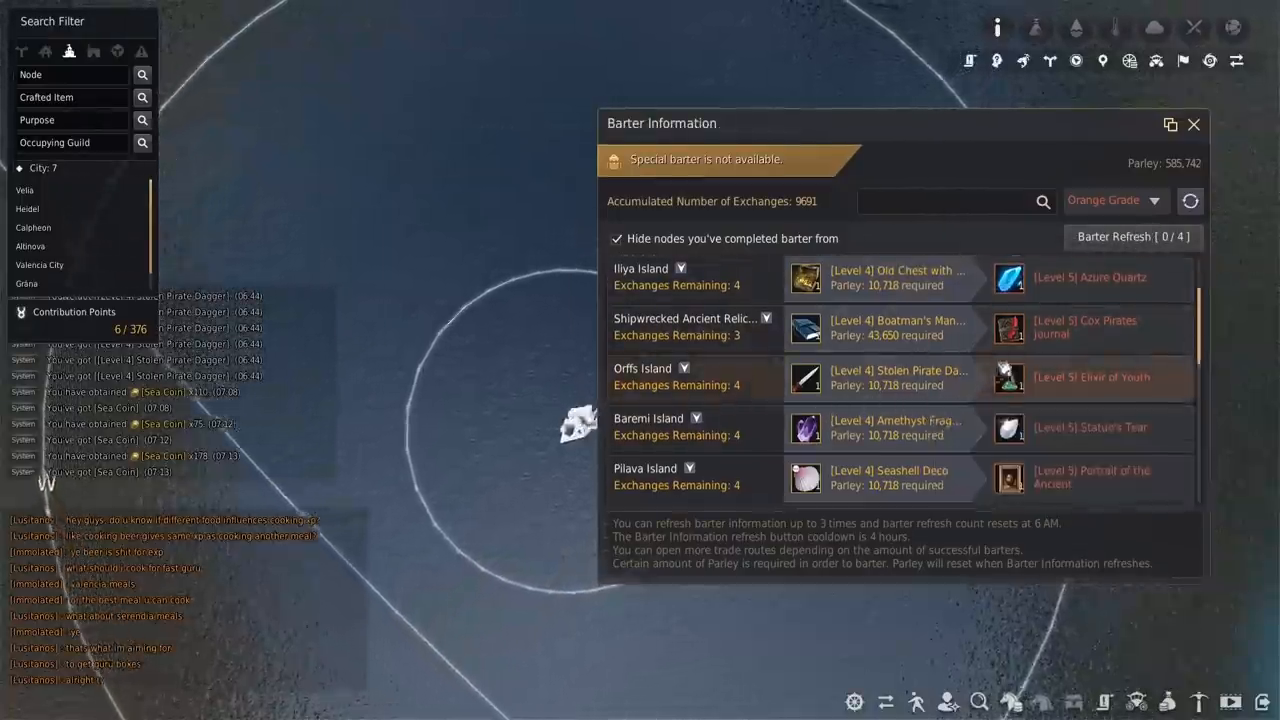
pyautogui.click(1192, 124)
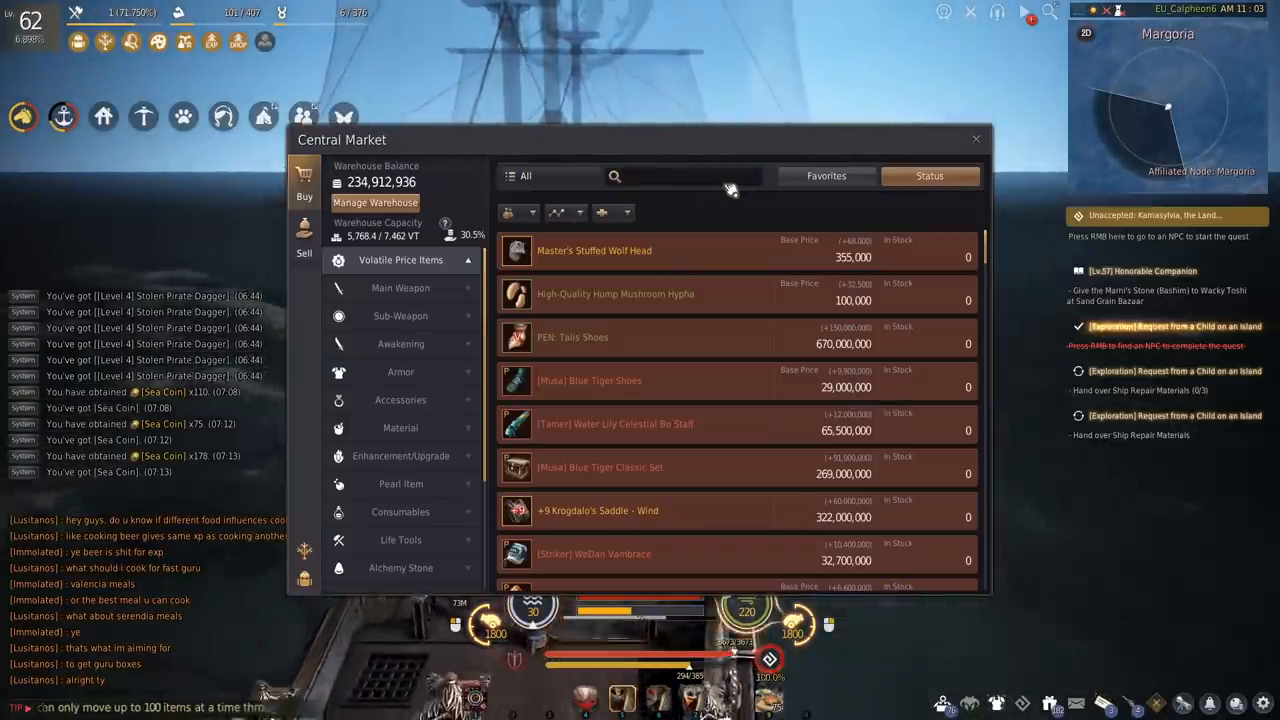
# - Leave the Central Market and sail toward the Old Moon Guild Carrack
pyautogui.write('m')
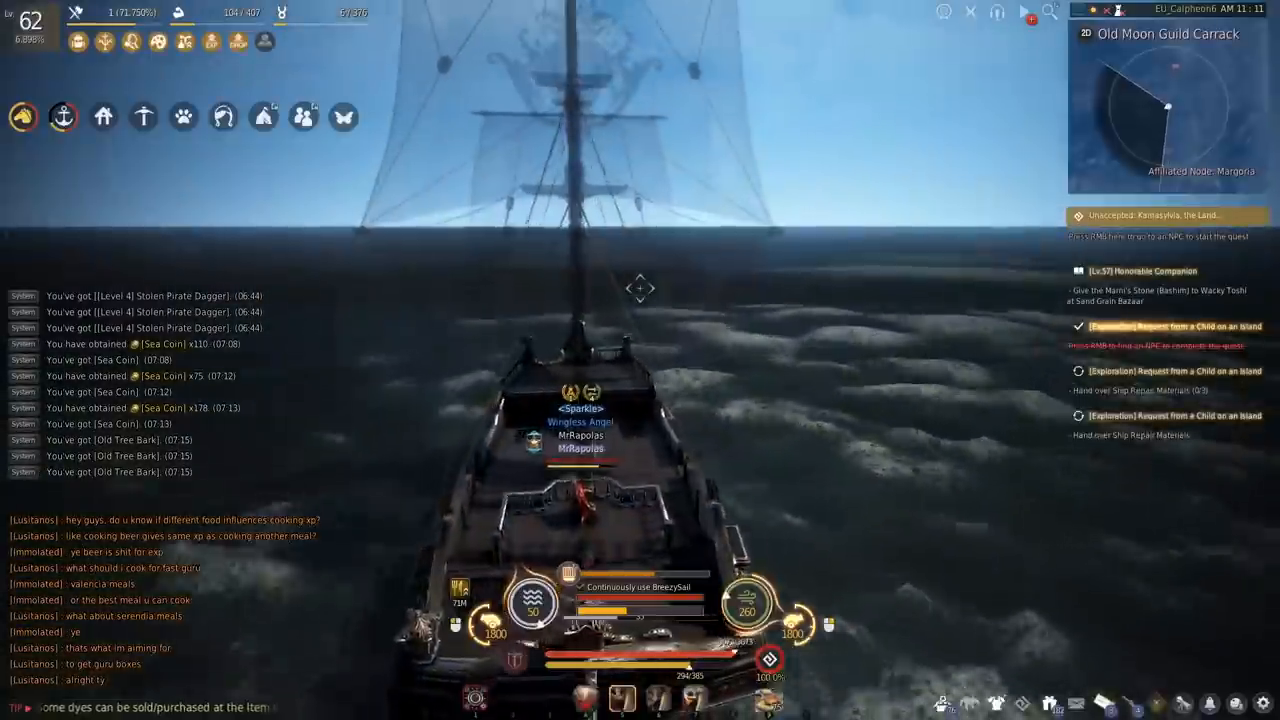
pyautogui.press('m')
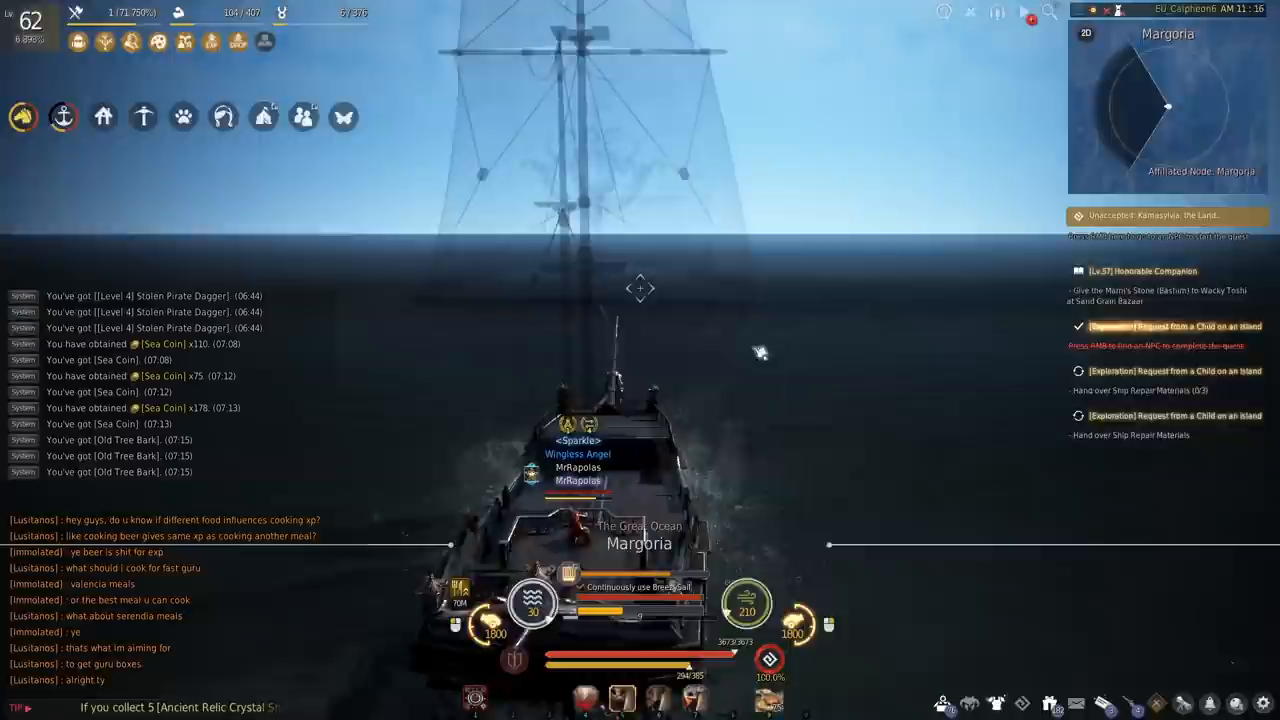
pyautogui.press('m')
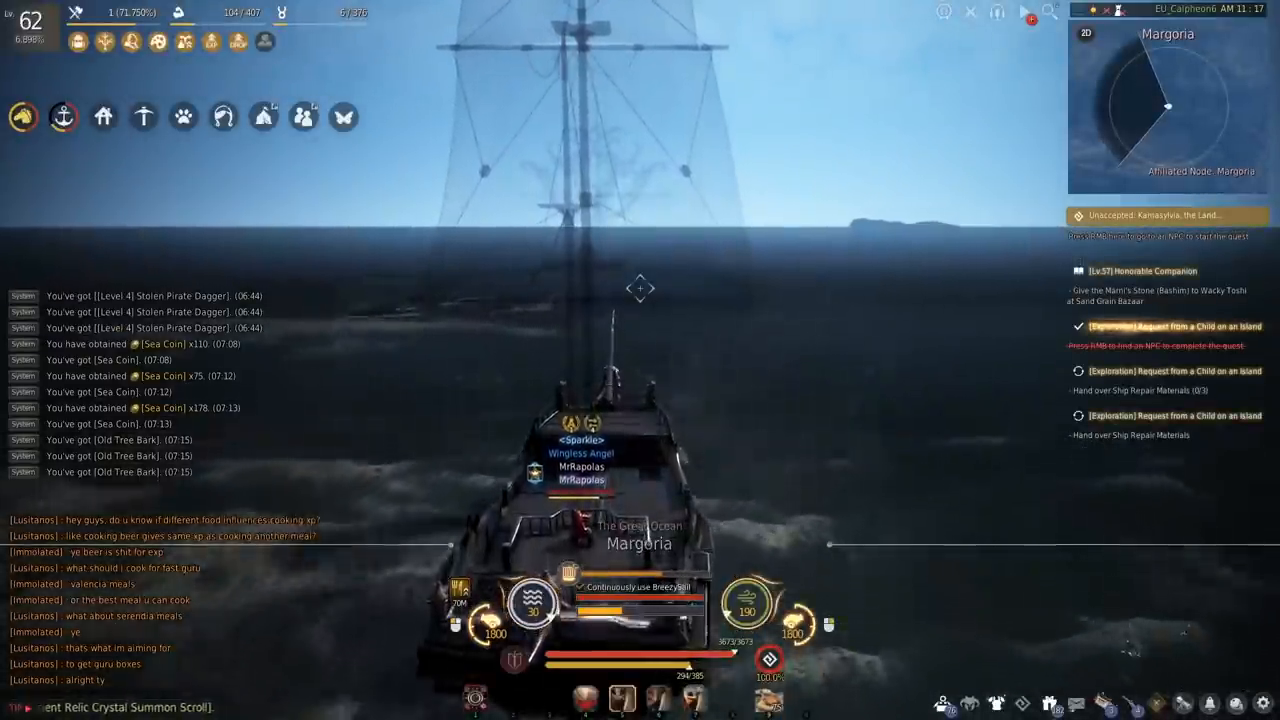
pyautogui.click(992, 432)
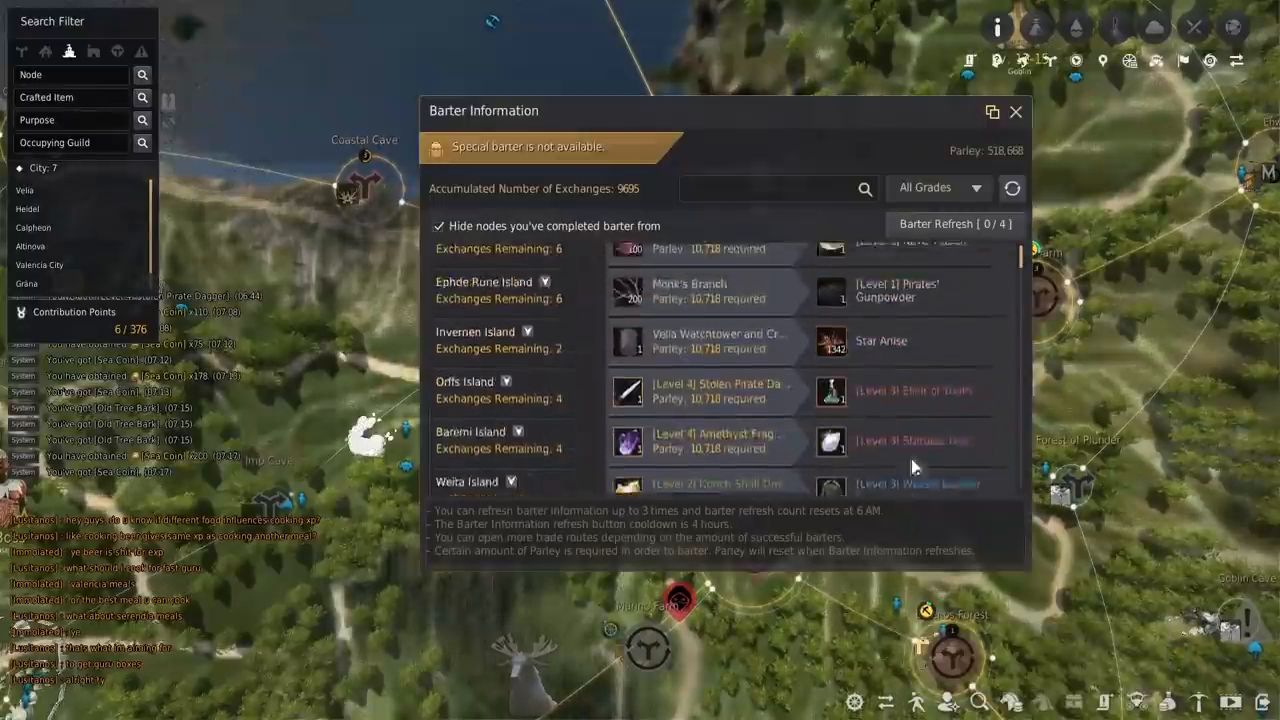
# - Review remaining island barter exchanges and return to sailing toward Pakio's Combat Raft
pyautogui.click(924, 188)
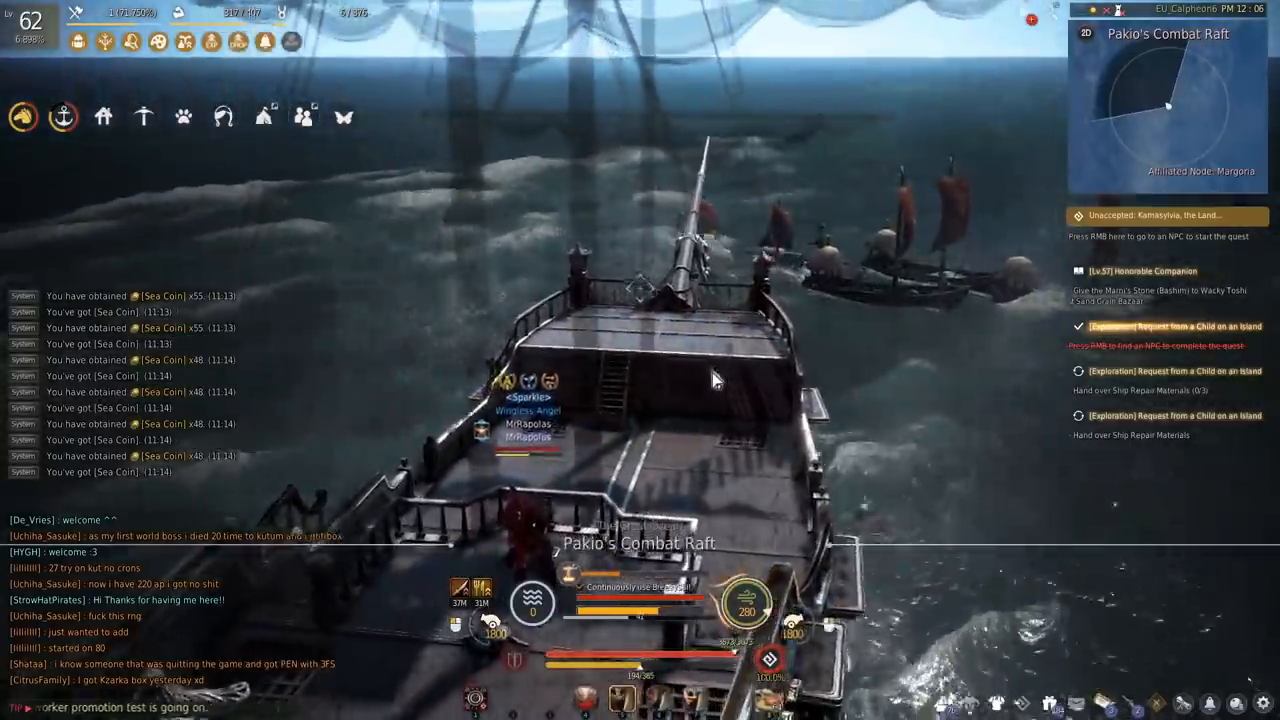
# - Navigate the world map to Velia and pull up the Velia Storage contents
pyautogui.click(992, 430)
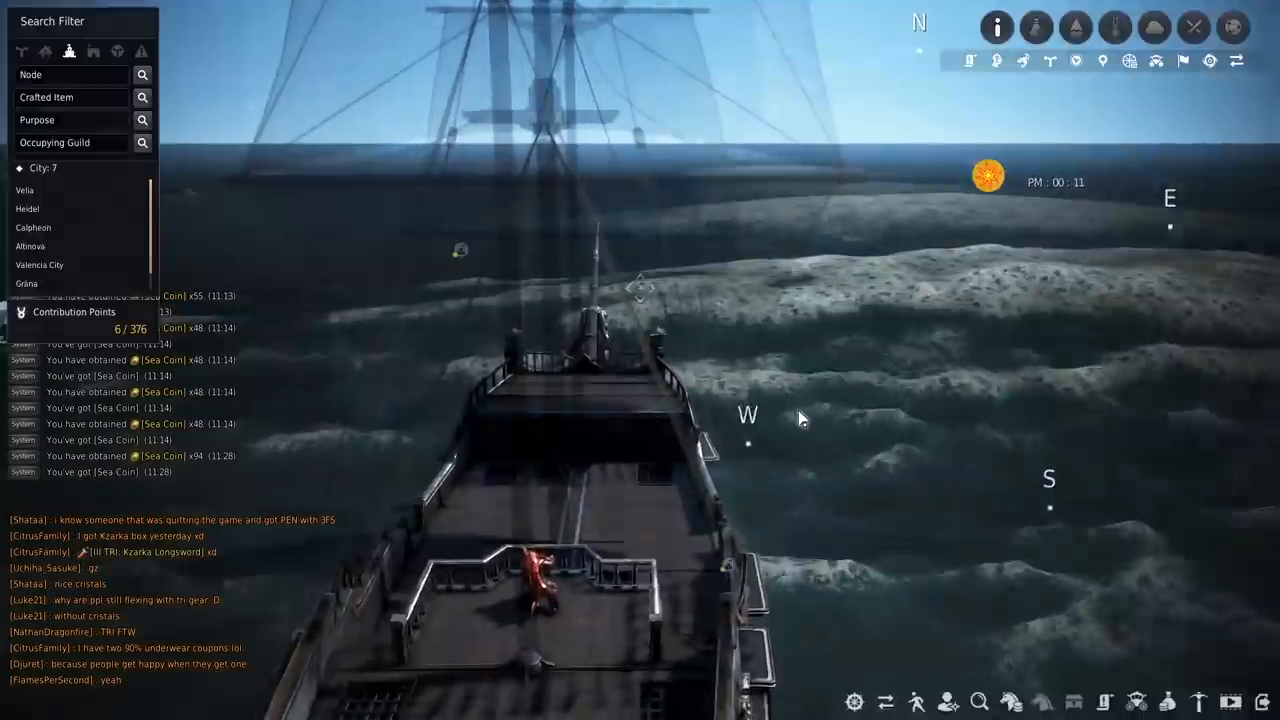
pyautogui.press('i')
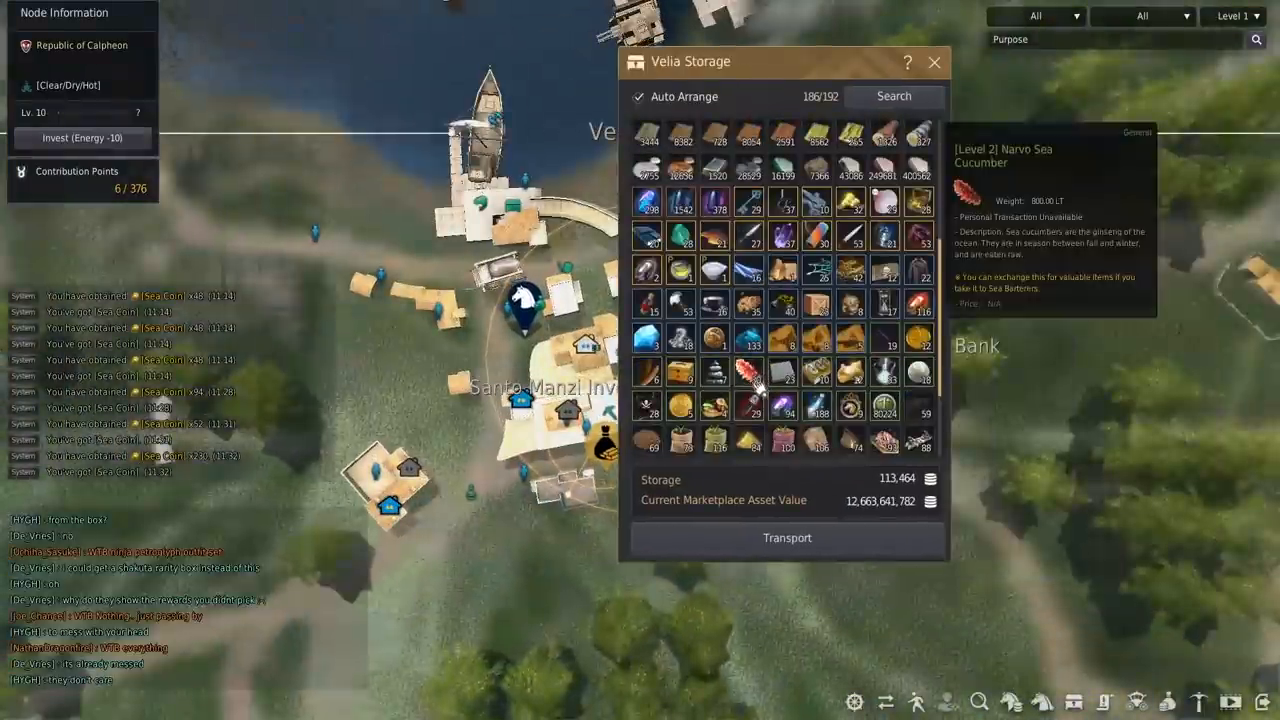
pyautogui.moveTo(818, 356)
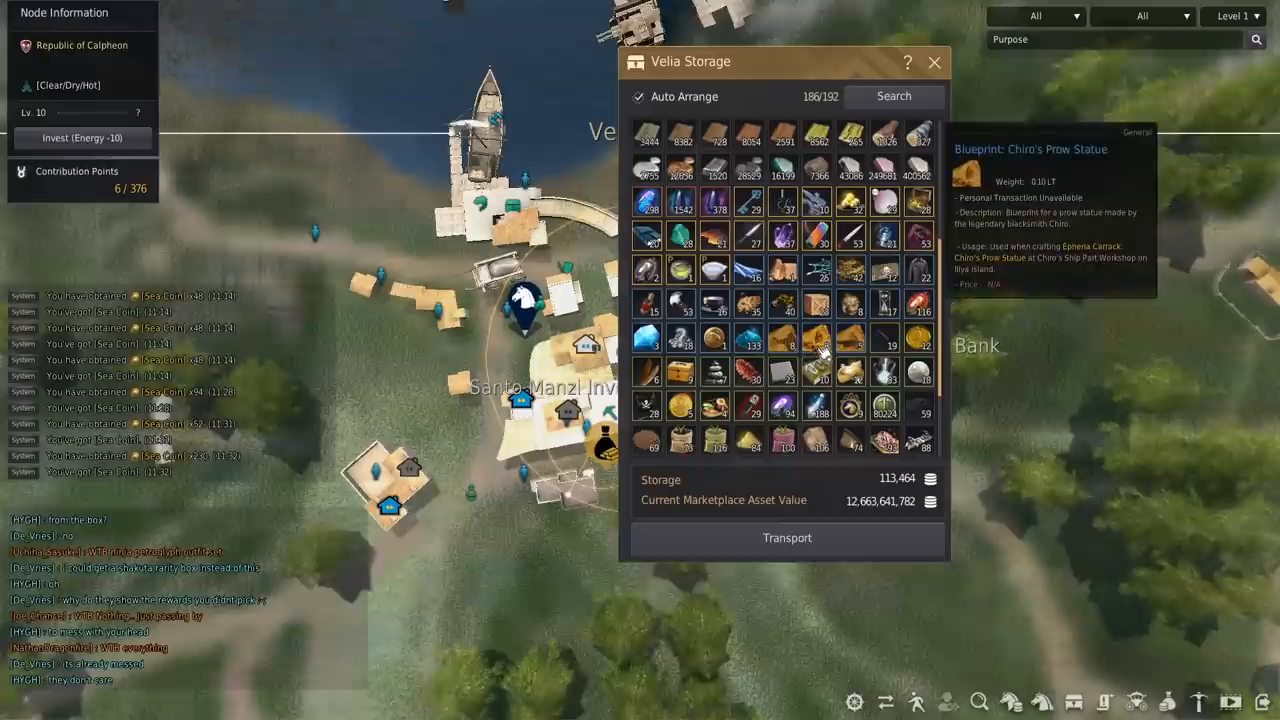
pyautogui.moveTo(850, 340)
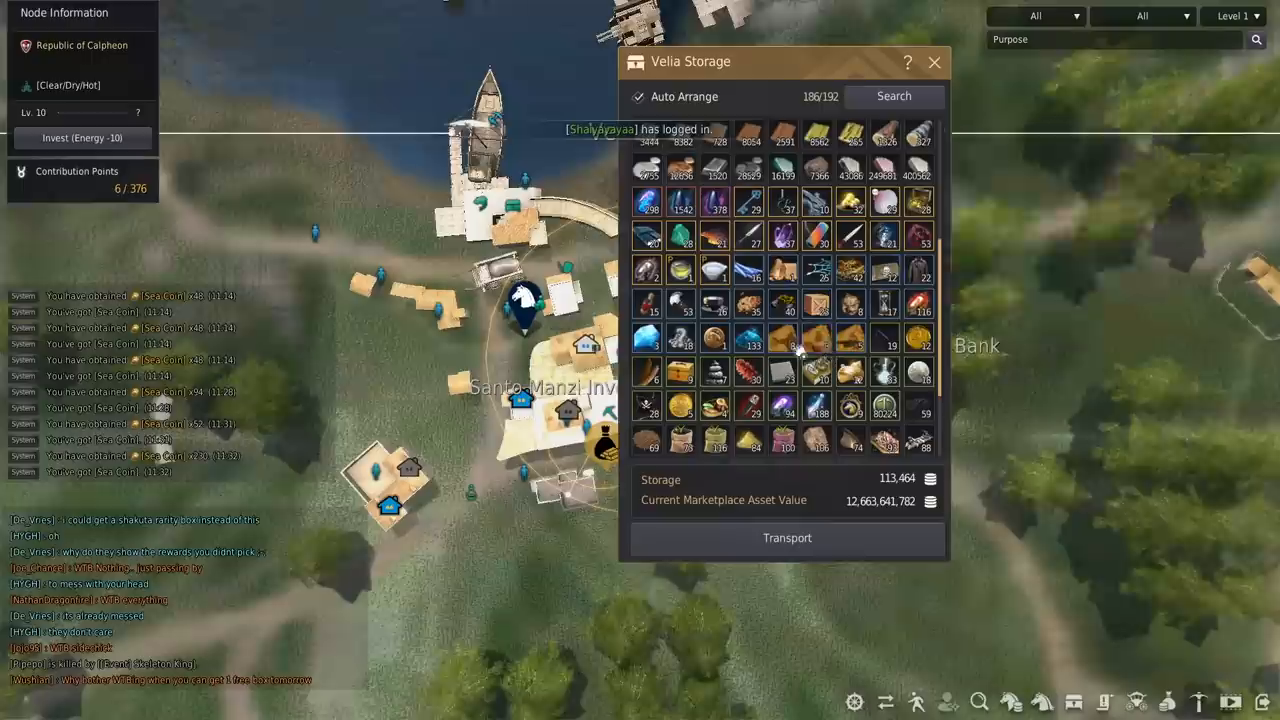
pyautogui.moveTo(852, 344)
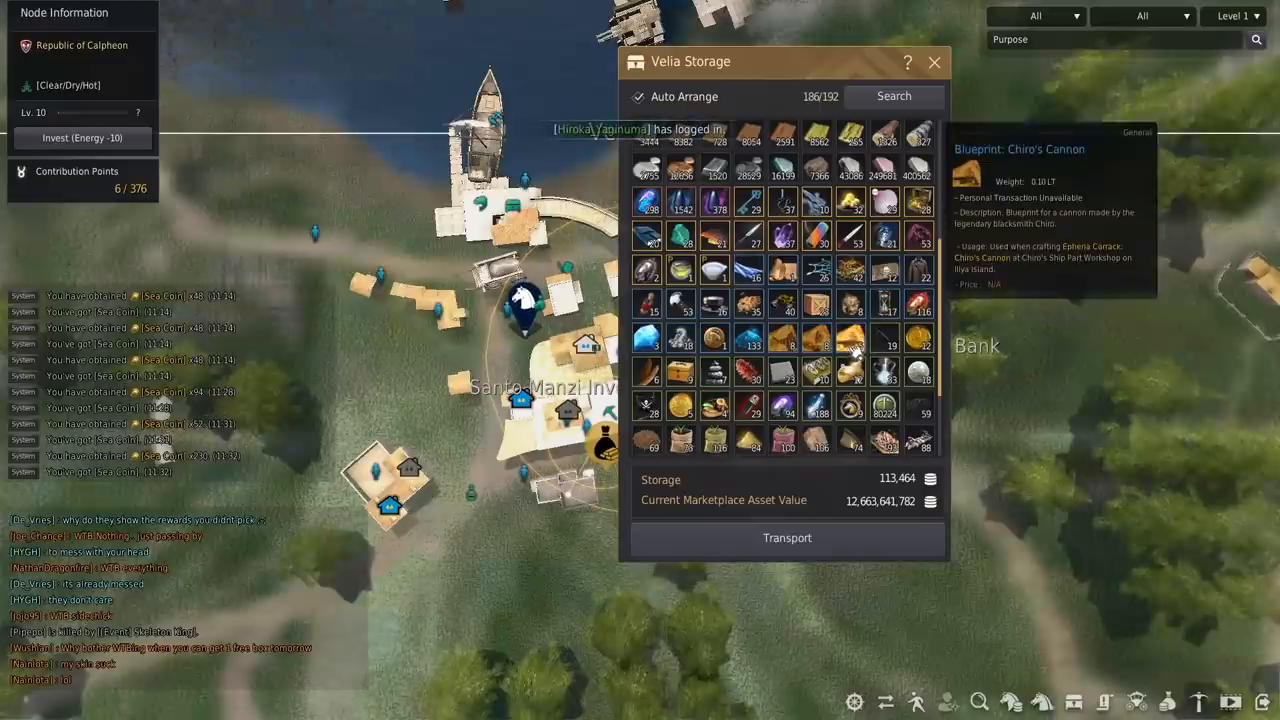
# - Close Velia Storage after reading the Chiro's Prow Statue and Cannon blueprints
pyautogui.click(932, 62)
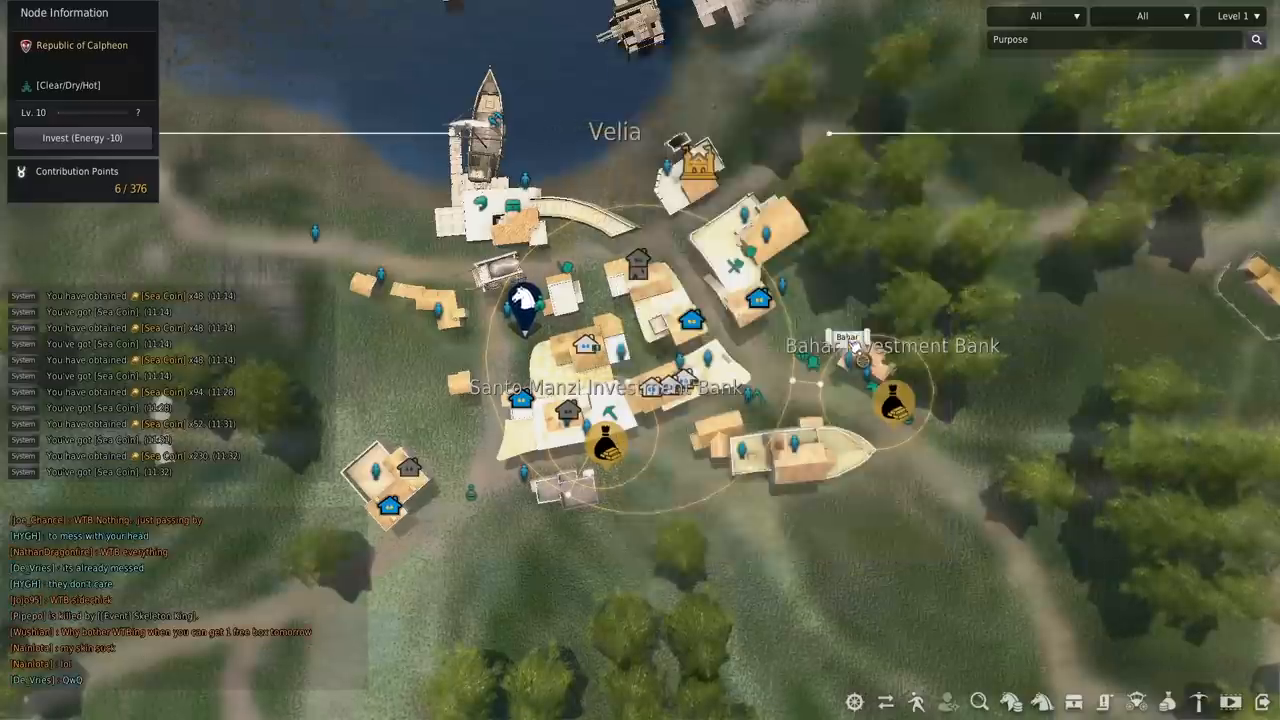
# - Sail to the Shipwrecked Cargo Ship and drop anchor beside it
pyautogui.scroll(-3)
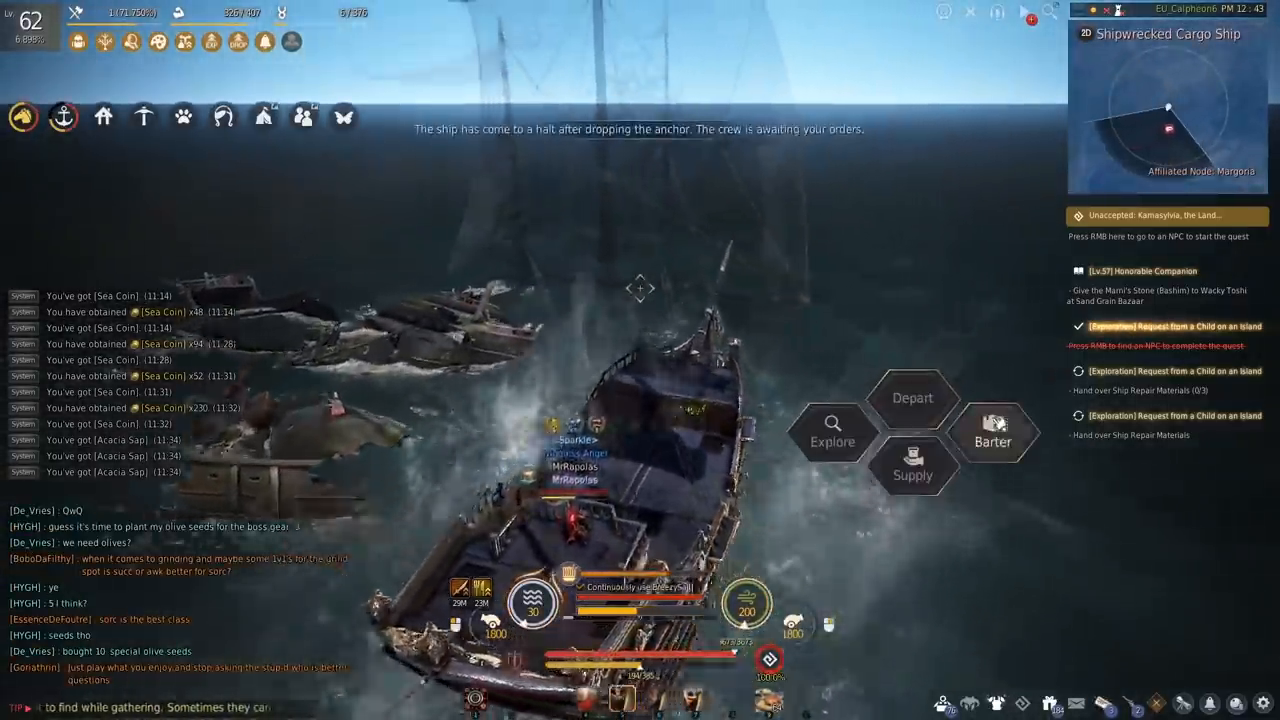
# - Complete the barter exchange with the Shipwrecked Cargo Ship via the ship radial menu
pyautogui.click(992, 432)
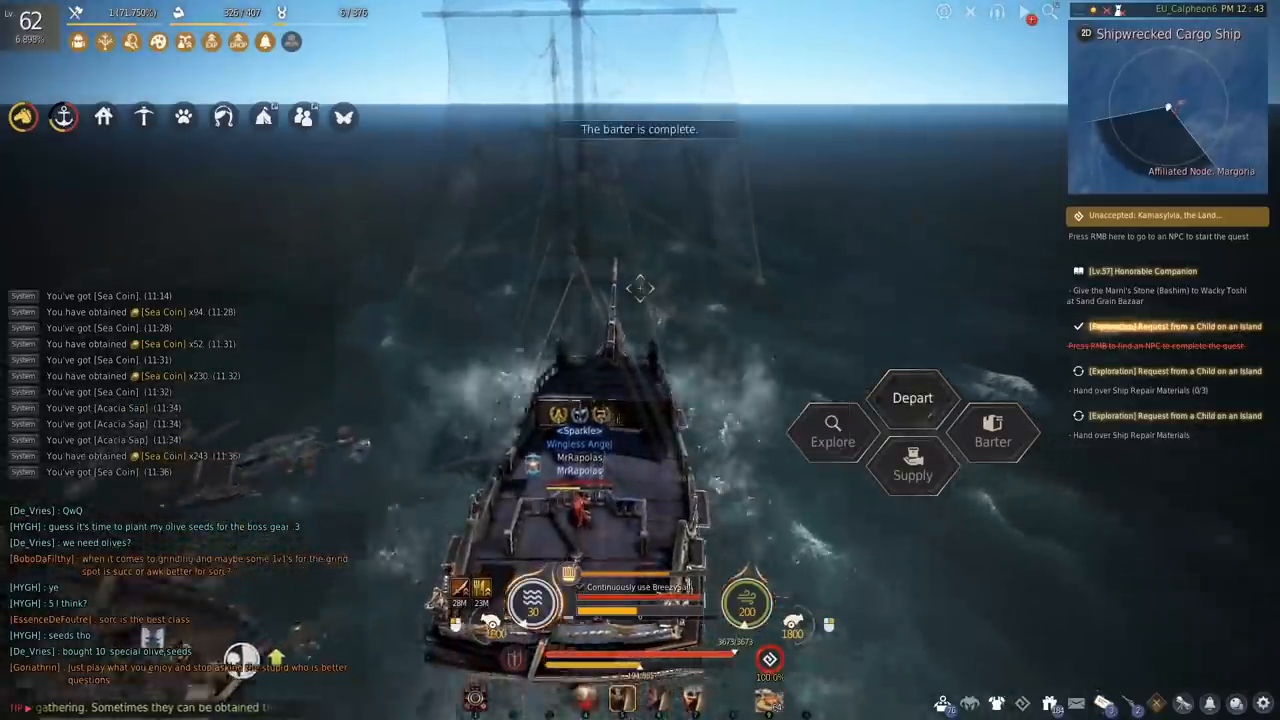
pyautogui.click(912, 470)
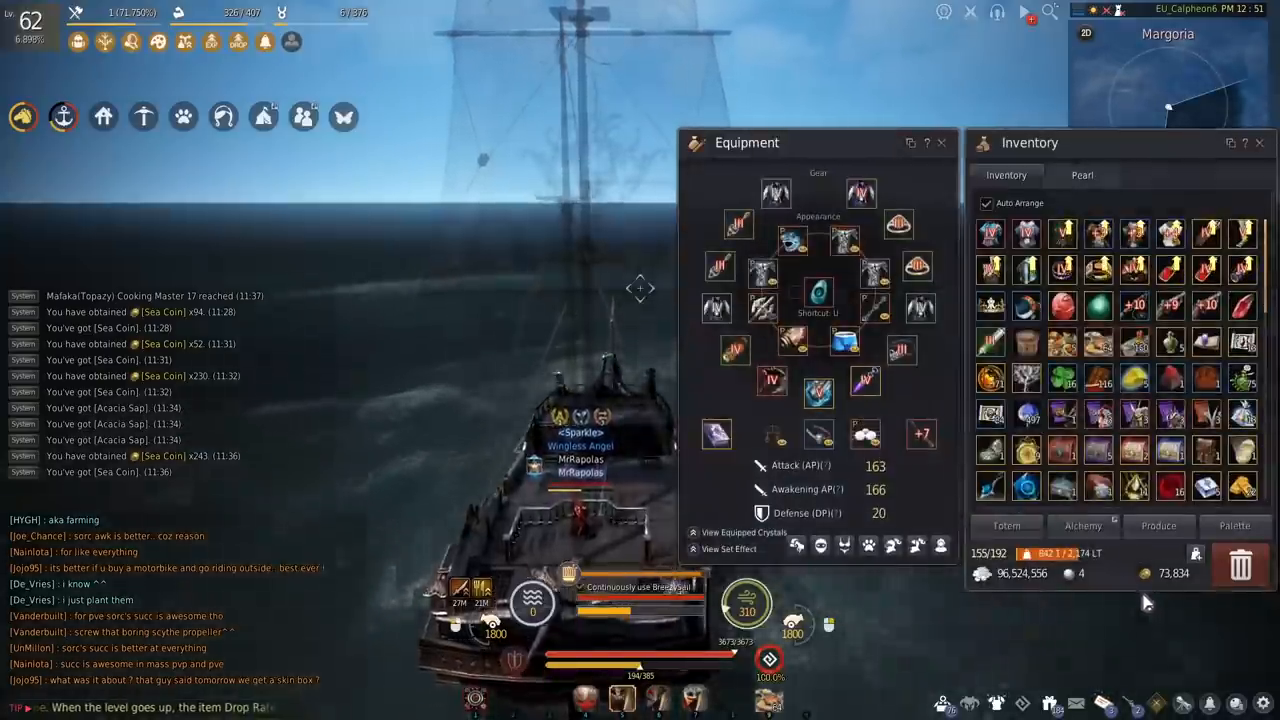
# - Bring up the world map of the open sea with M after reviewing equipment and inventory
pyautogui.press('m')
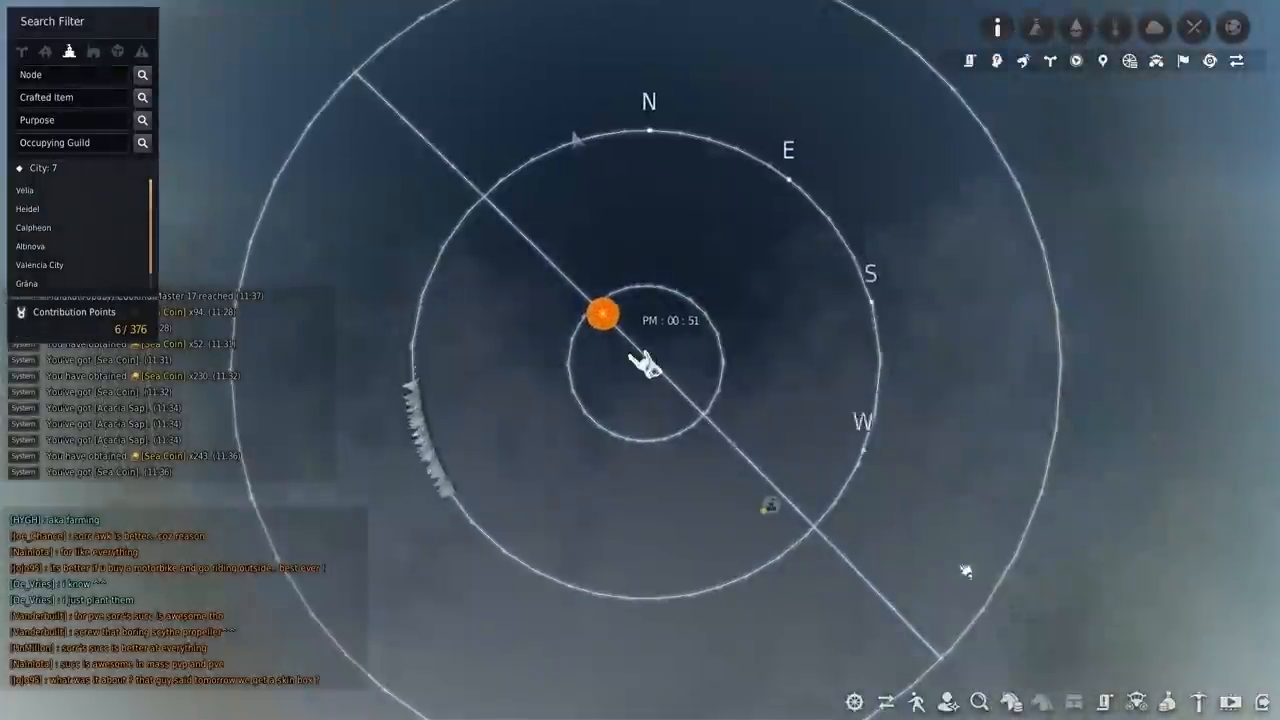